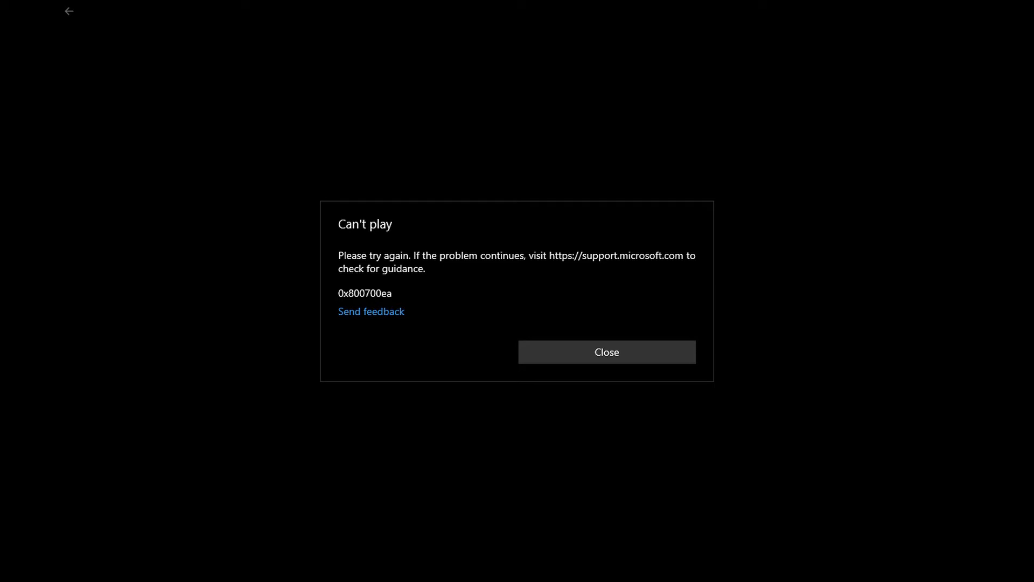
Reach the Movies & TV repair and reset options, then search Start for 'poweshell'
click(605, 352)
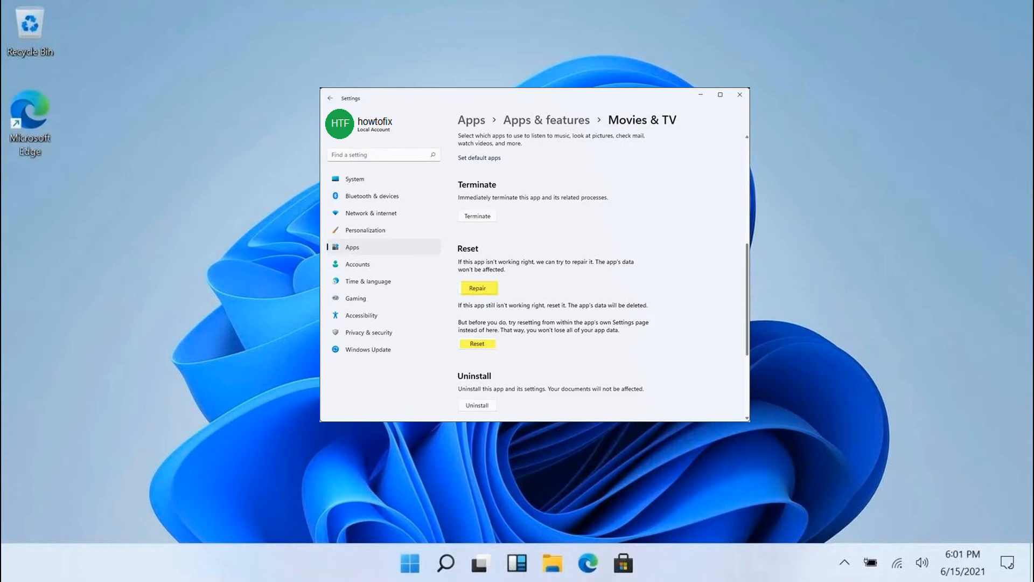
text(poweshell)
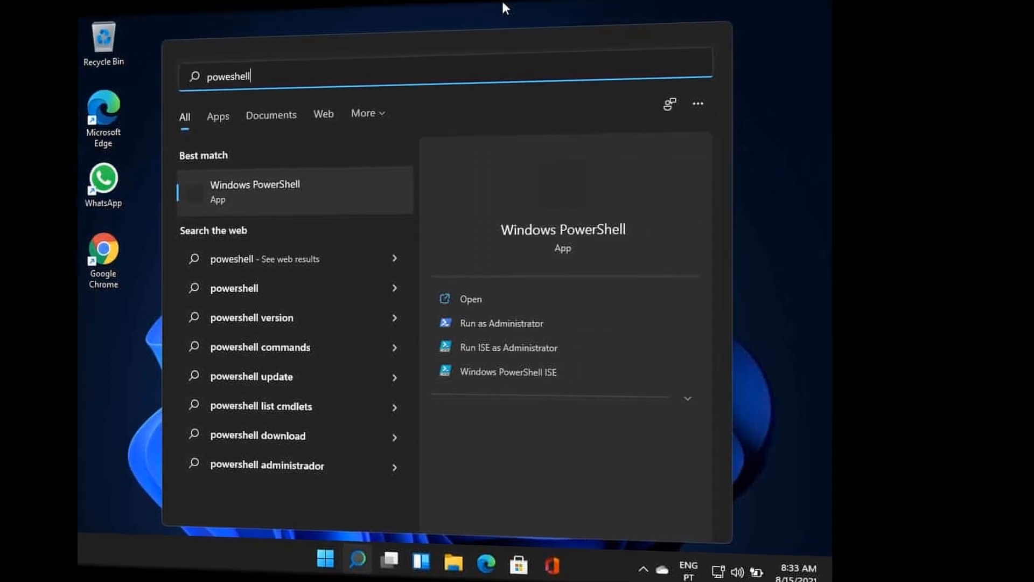
Run Windows PowerShell as administrator from the search results
click(500, 323)
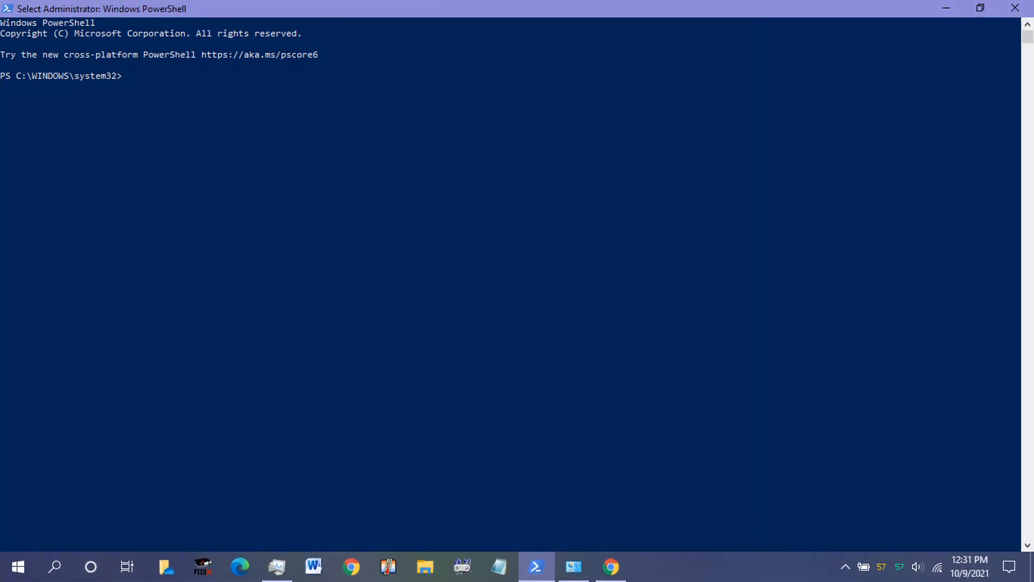